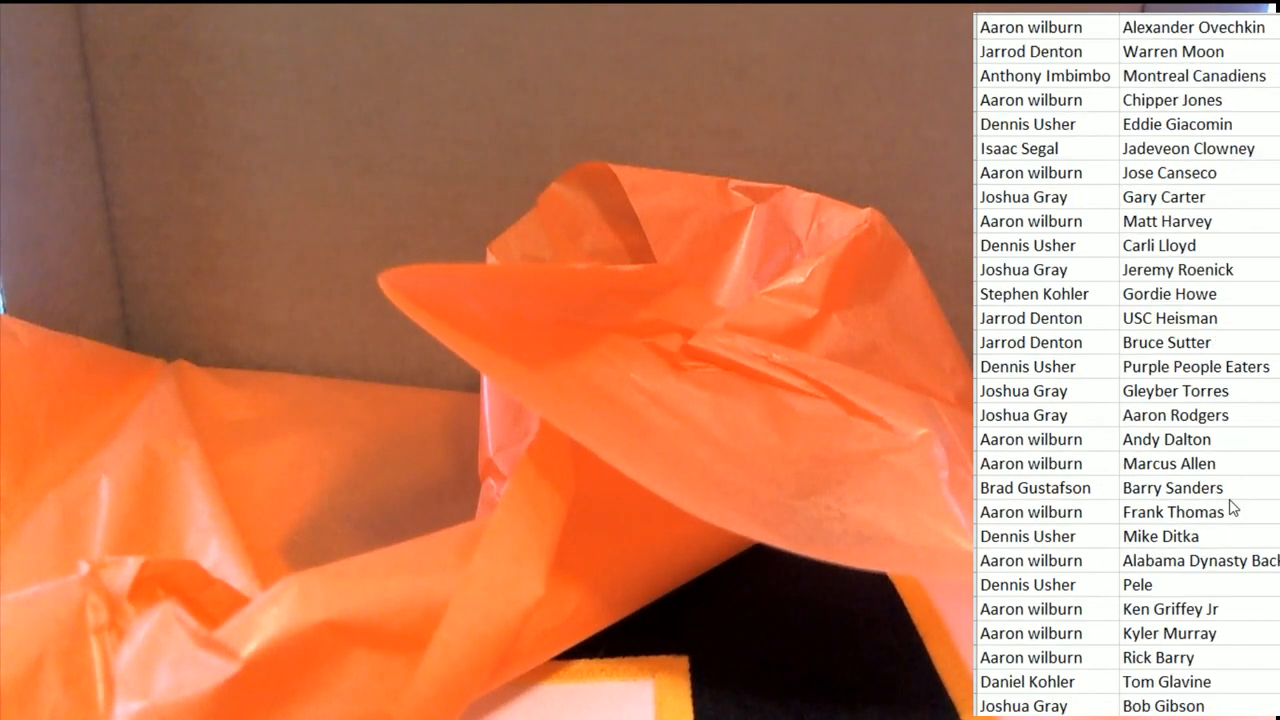
Scroll down the list to locate the Johnny Bucyk spot among the names.
scroll(down, 3)
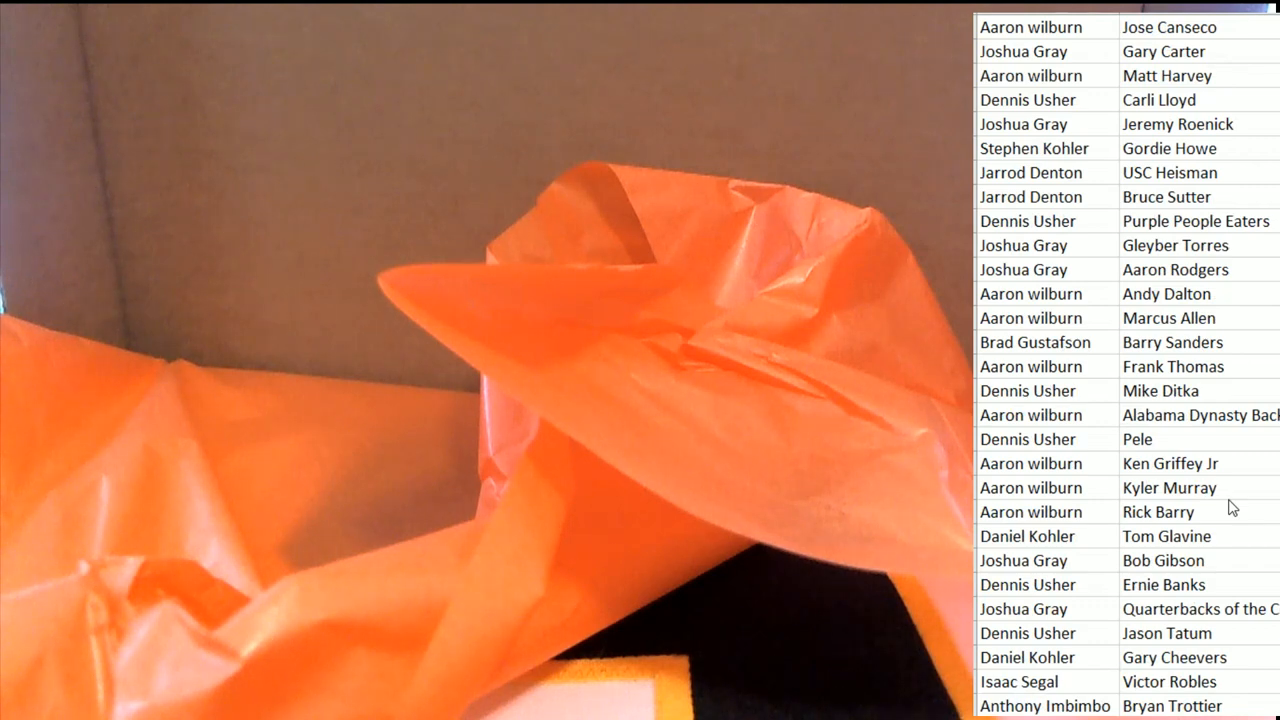
scroll(down, 3)
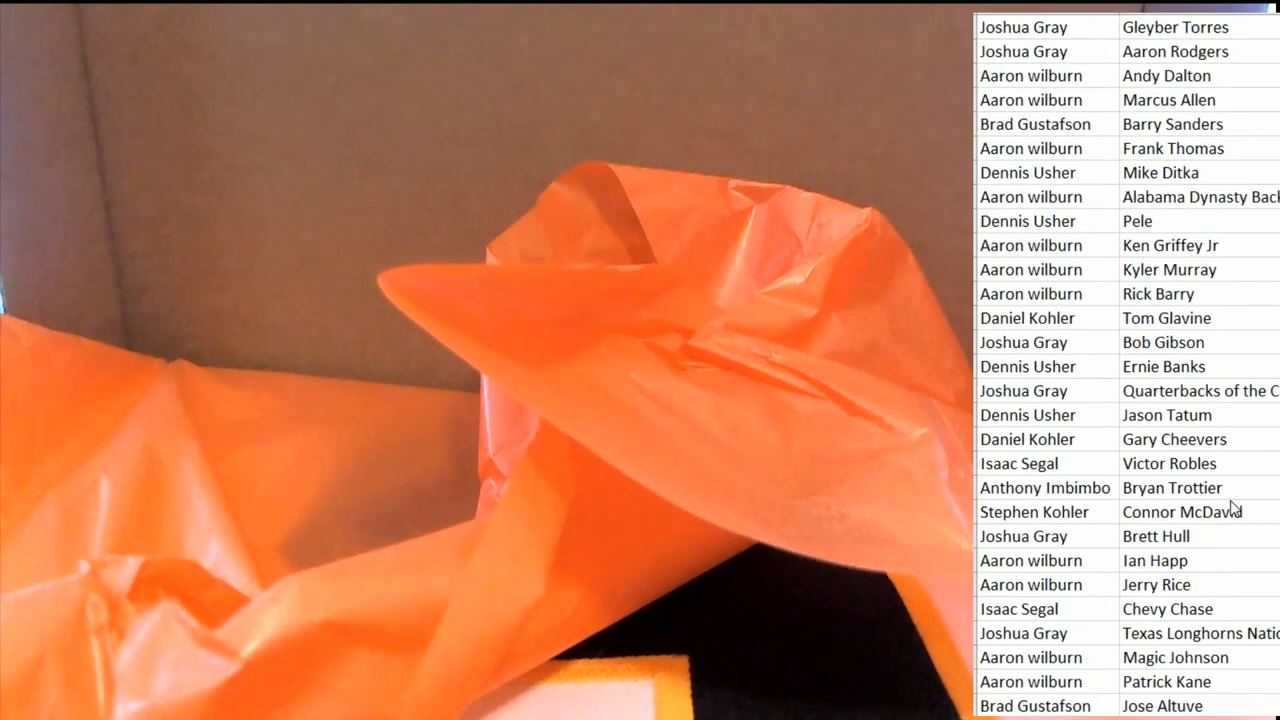
scroll(down, 3)
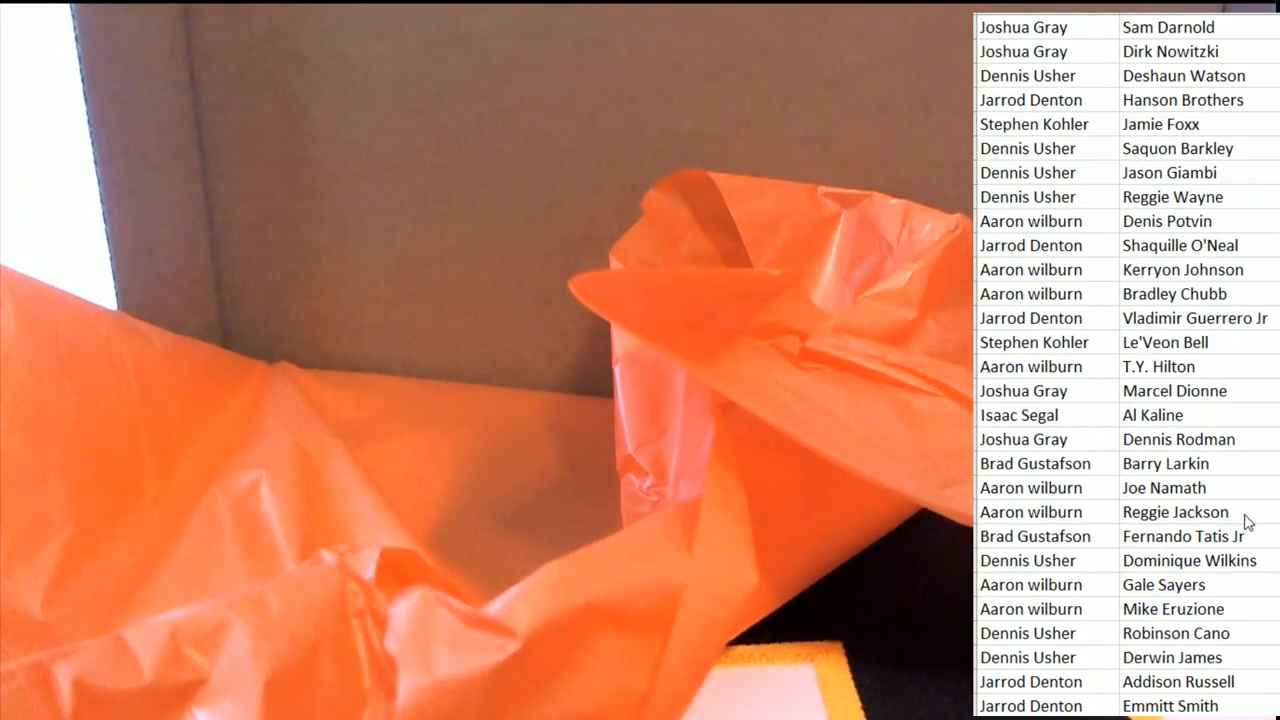
scroll(down, 3)
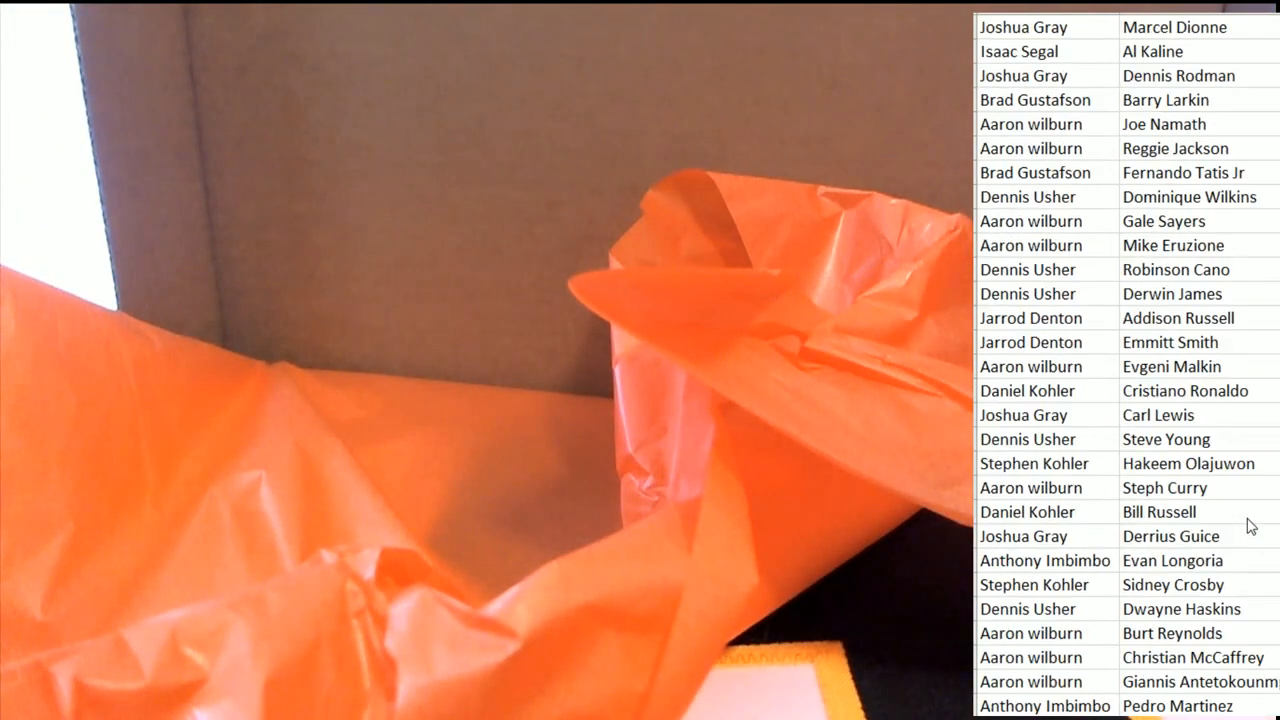
scroll(down, 3)
text(john b)
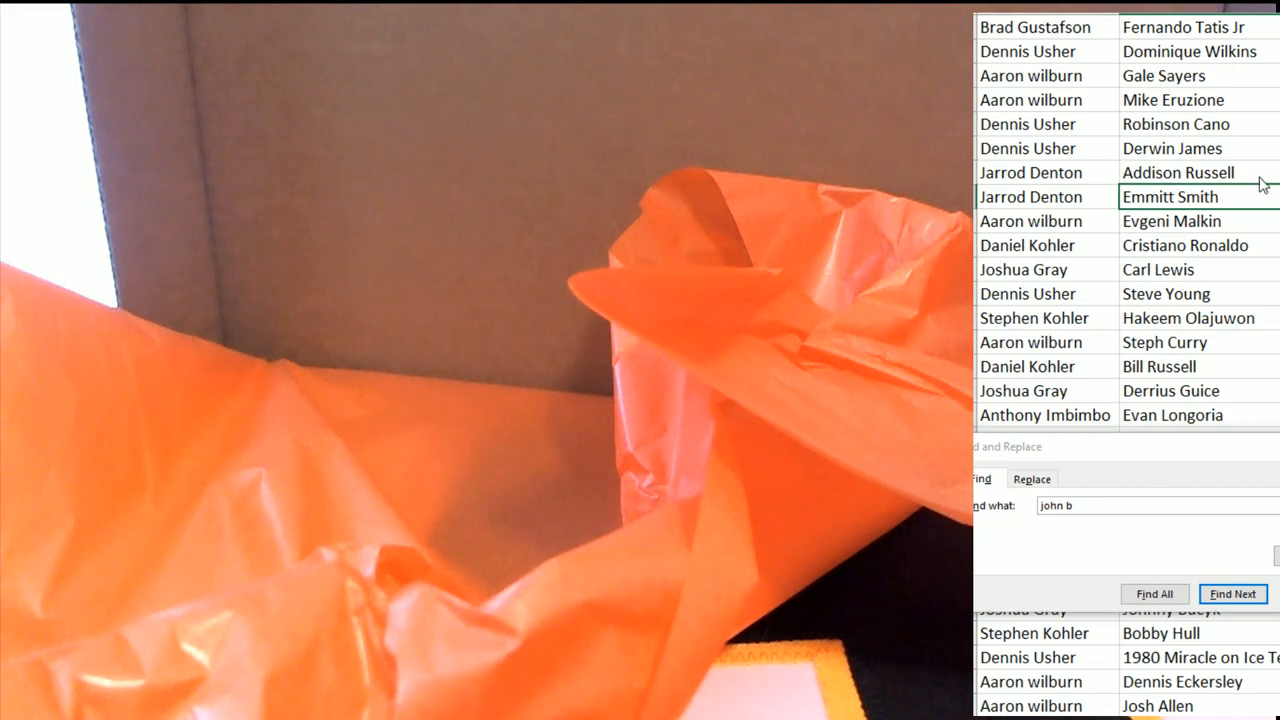
mouse_move(1185, 196)
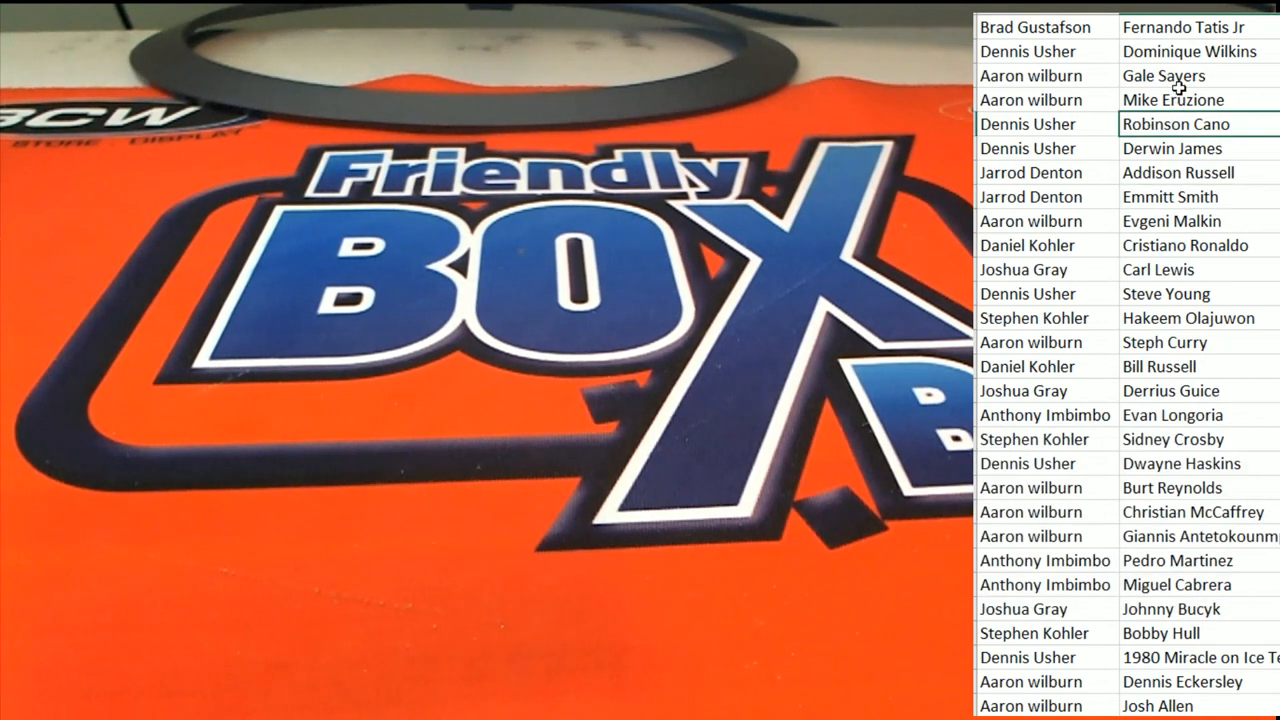
right_click(1170, 99)
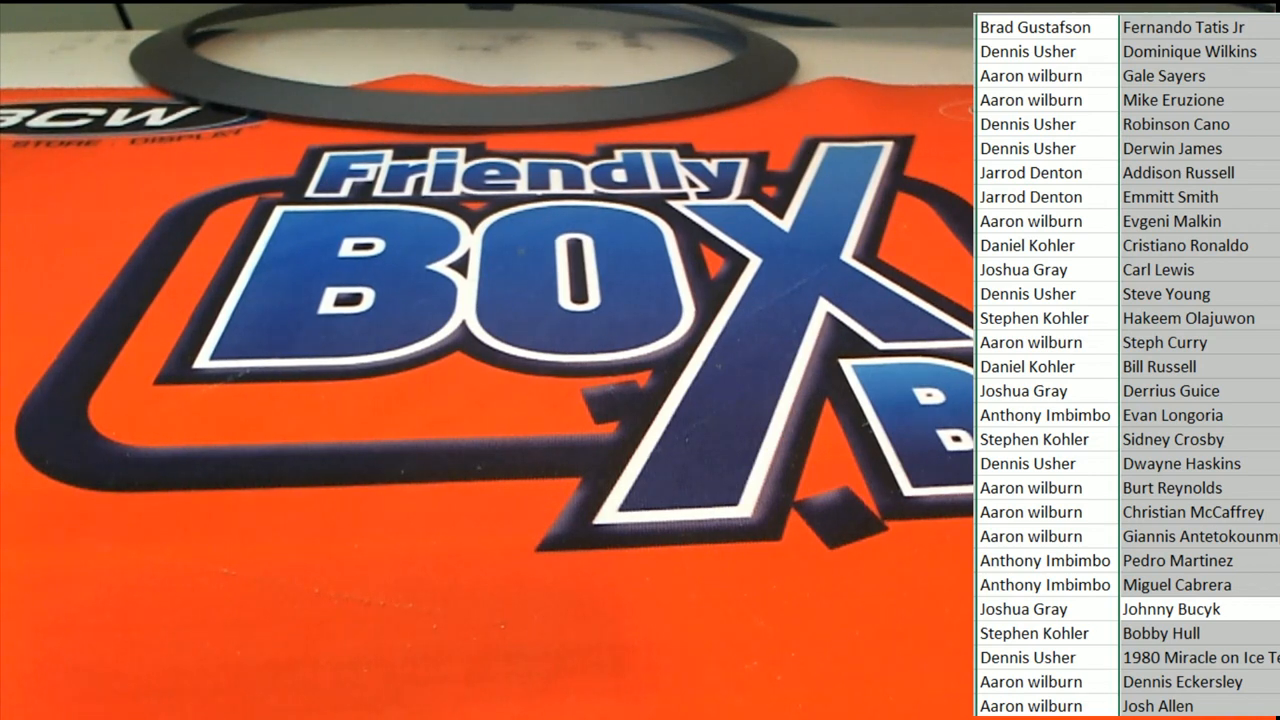
click(1046, 609)
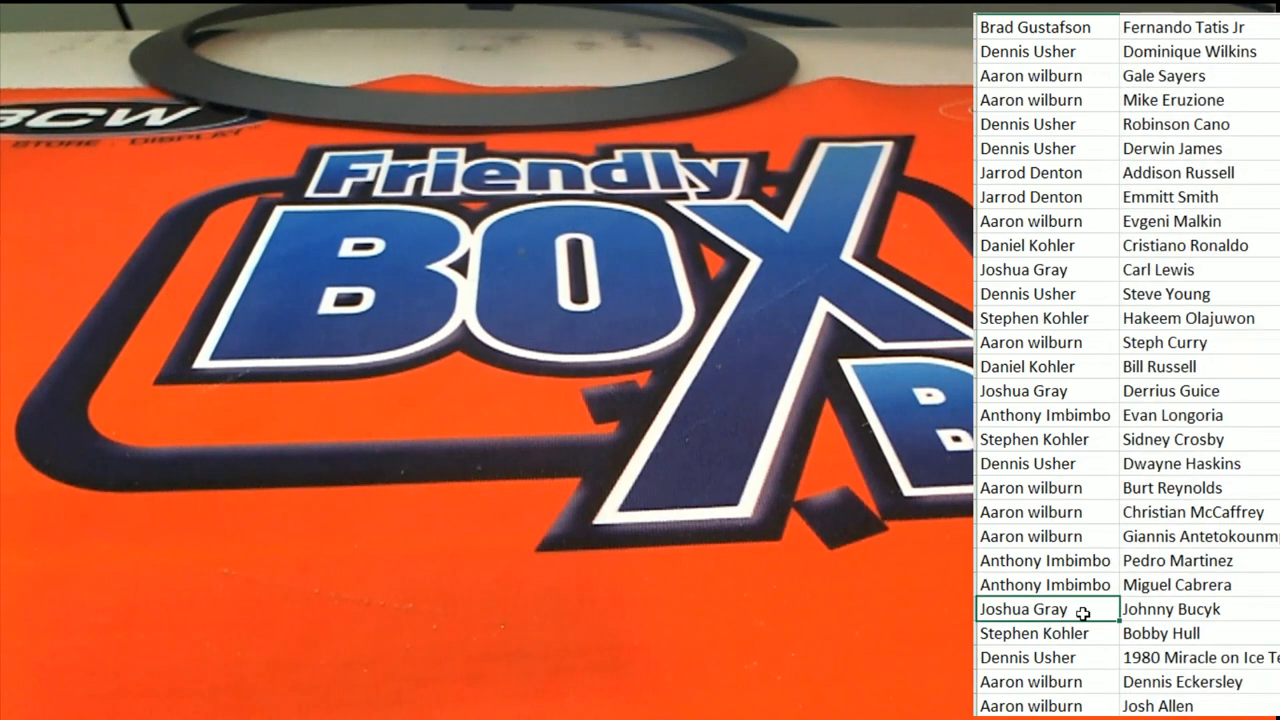
click(1162, 666)
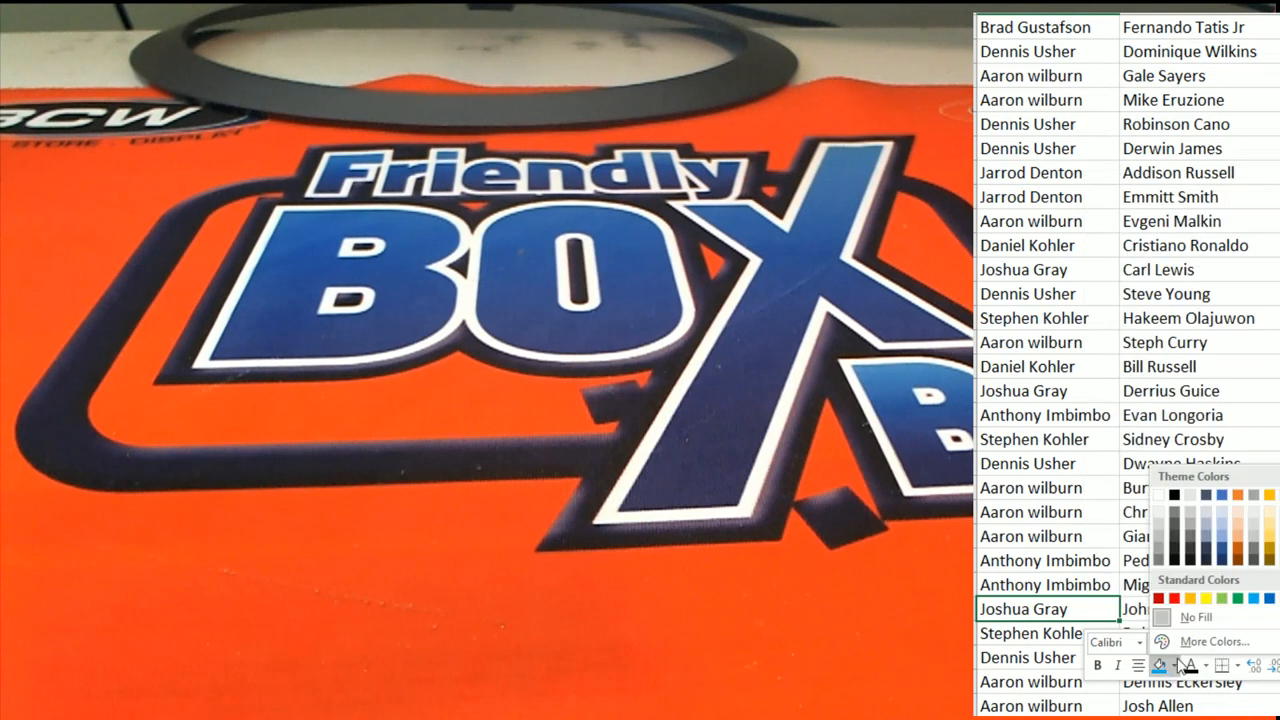